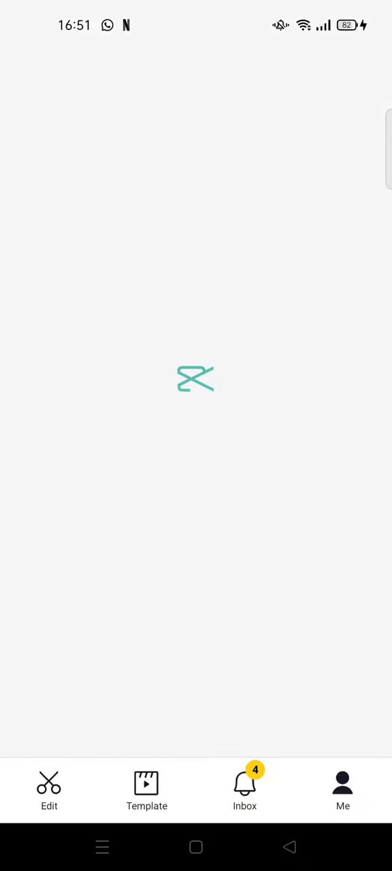
# From the Me tab, open Edit profile to edit the 'Santi Trisnawati' nickname
pyautogui.click(343, 789)
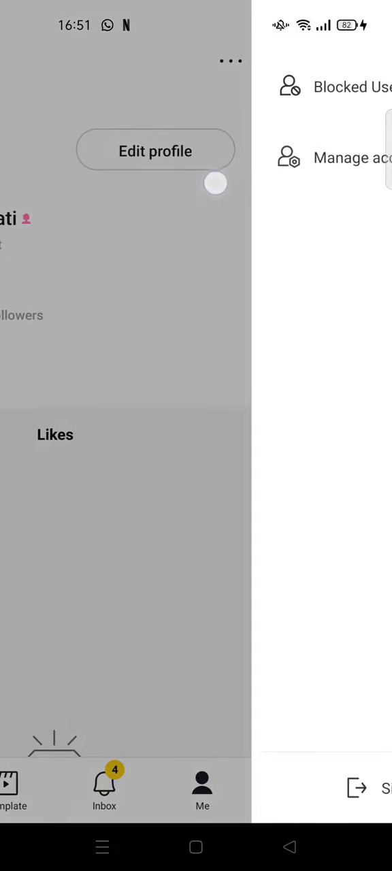
pyautogui.click(155, 150)
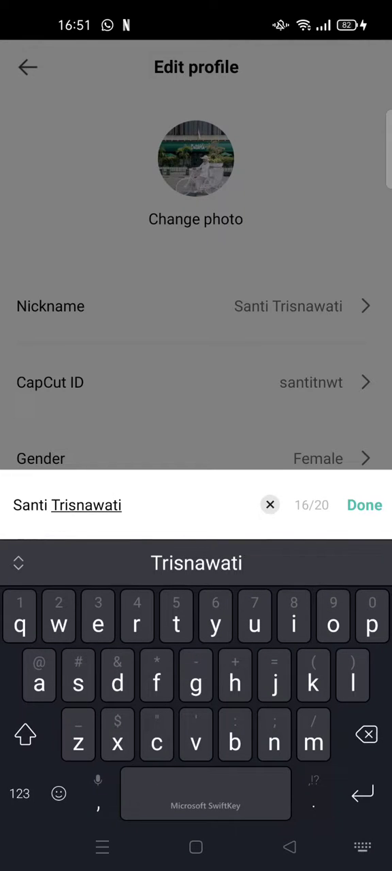
# Replace the nickname 'Santi Trisnawati' with 'santitnwt', confirm, and return to the Me page
pyautogui.click(270, 504)
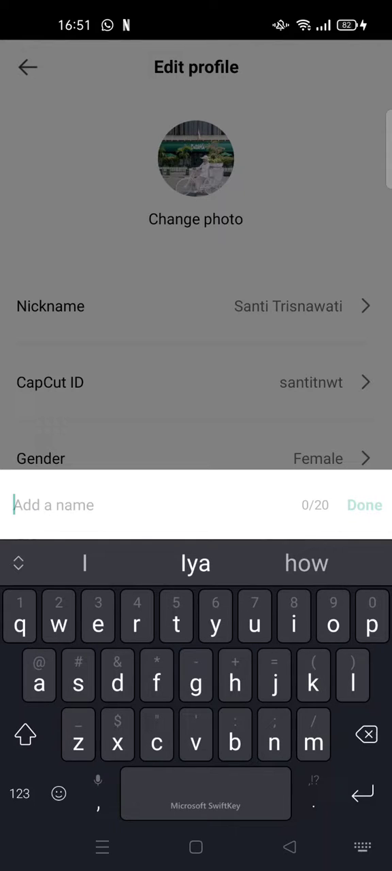
pyautogui.write('santitnwt')
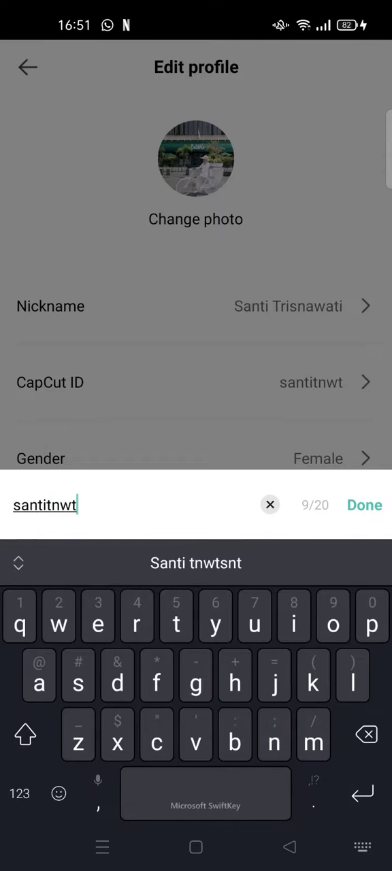
pyautogui.click(365, 504)
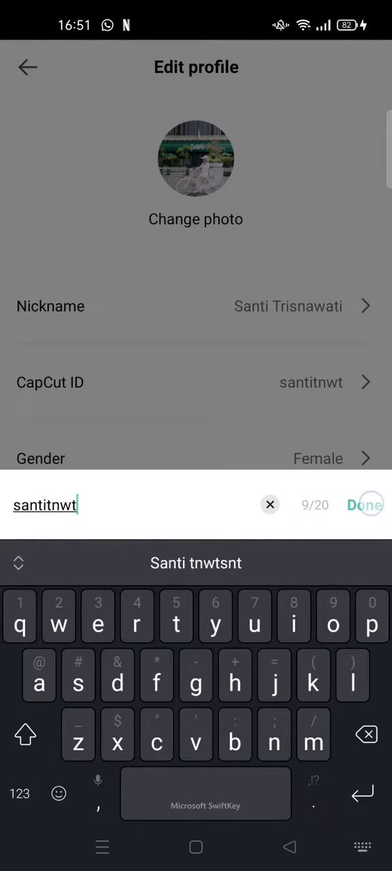
pyautogui.click(365, 504)
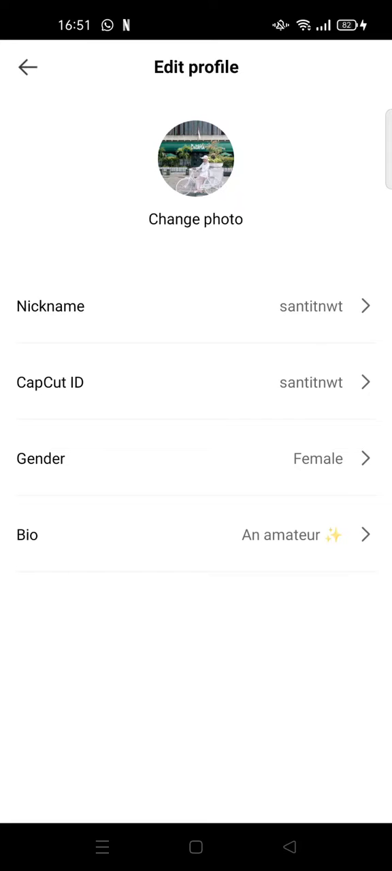
pyautogui.click(27, 67)
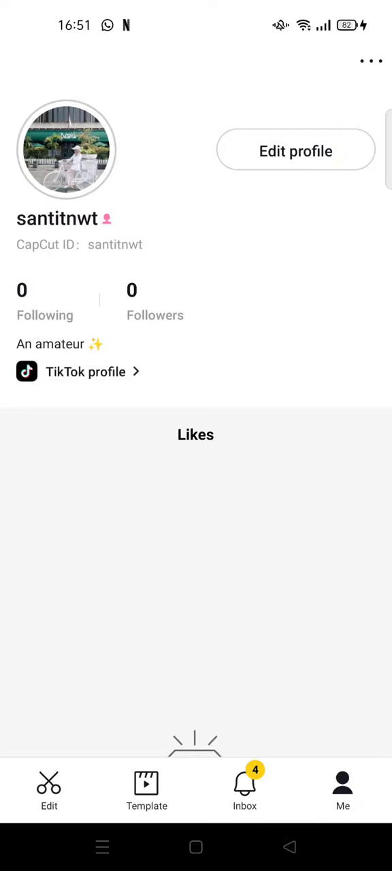